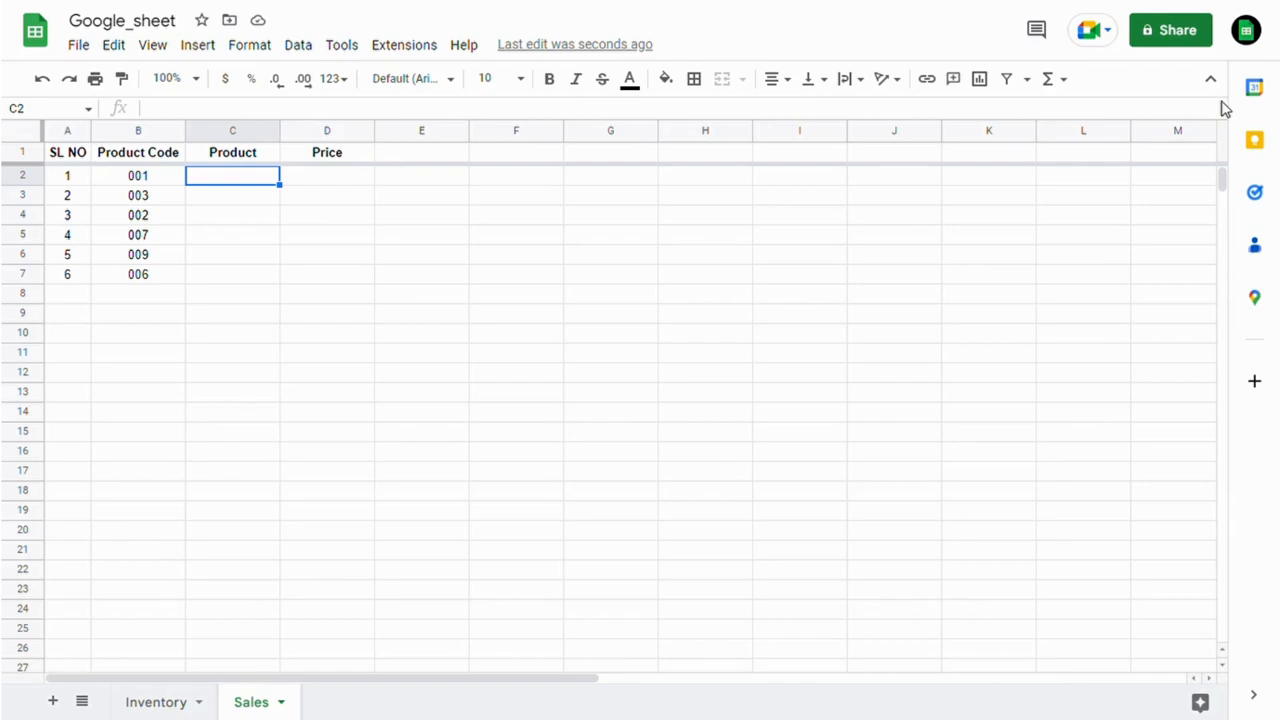
pyautogui.moveTo(672, 313)
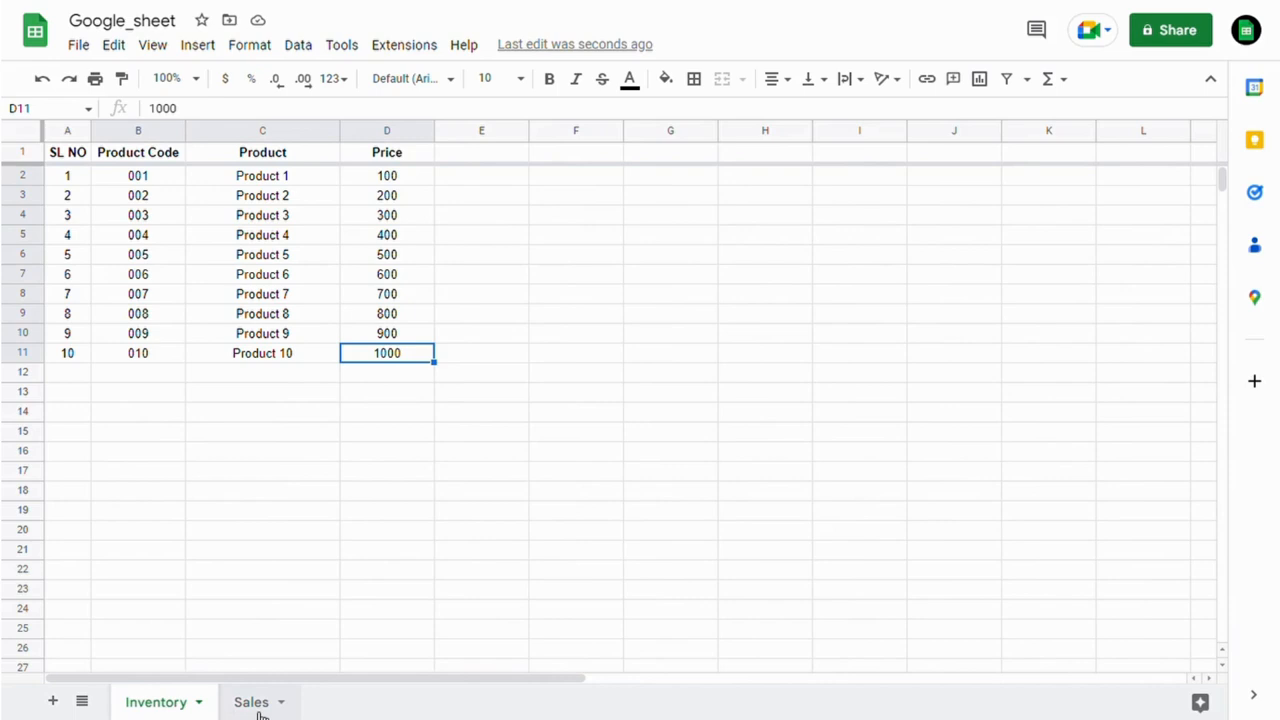
# Step: In Sales C2, begin a VLOOKUP using key B2 and range Inventory!B2:D11
pyautogui.click(251, 701)
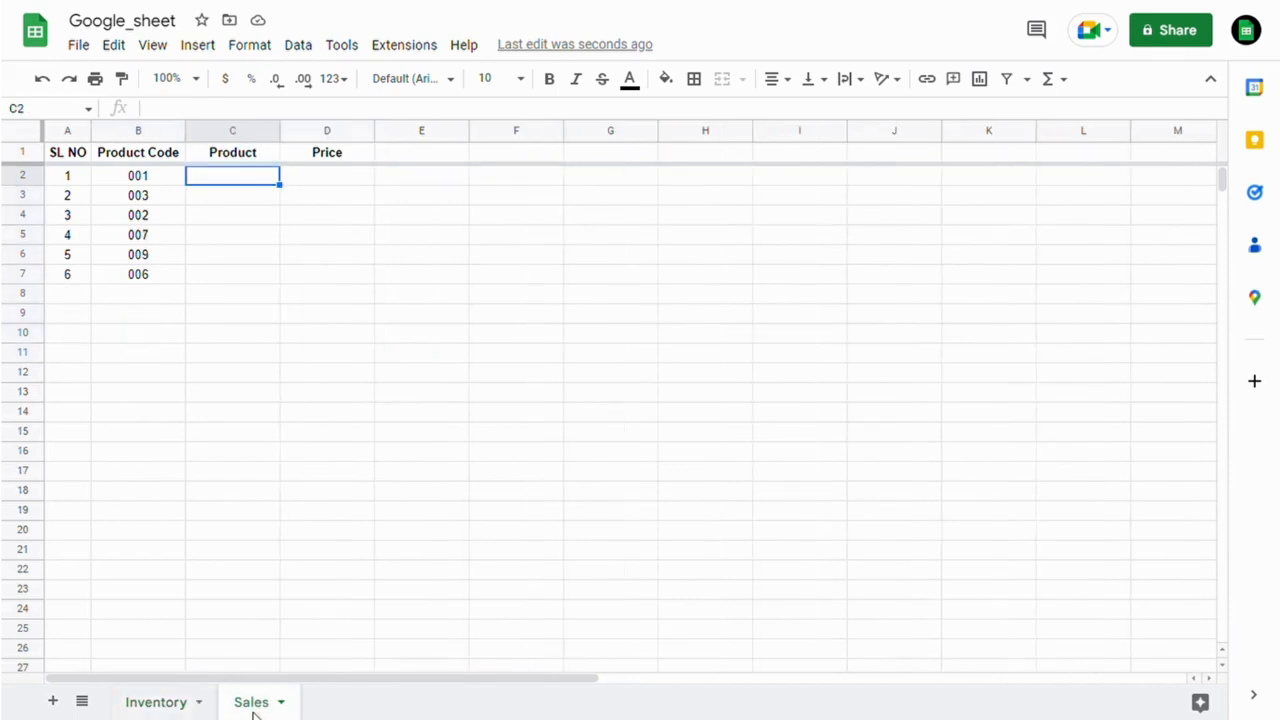
pyautogui.click(138, 274)
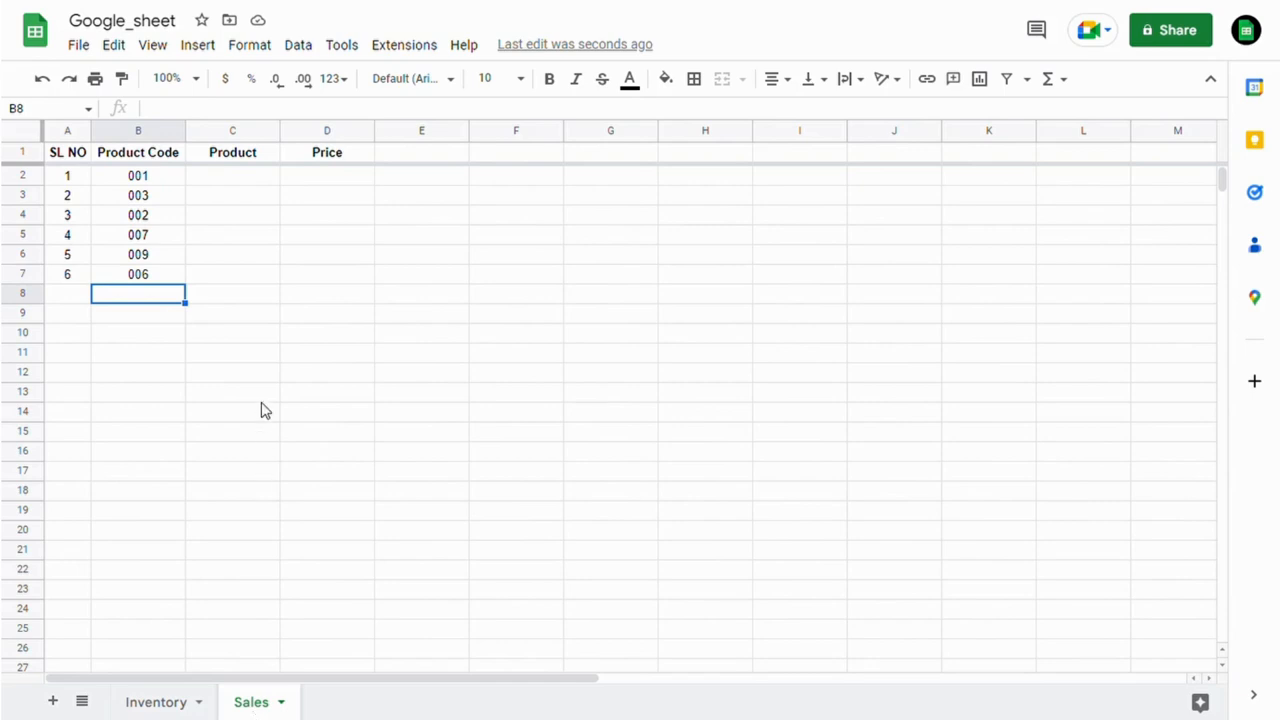
pyautogui.moveTo(253, 332)
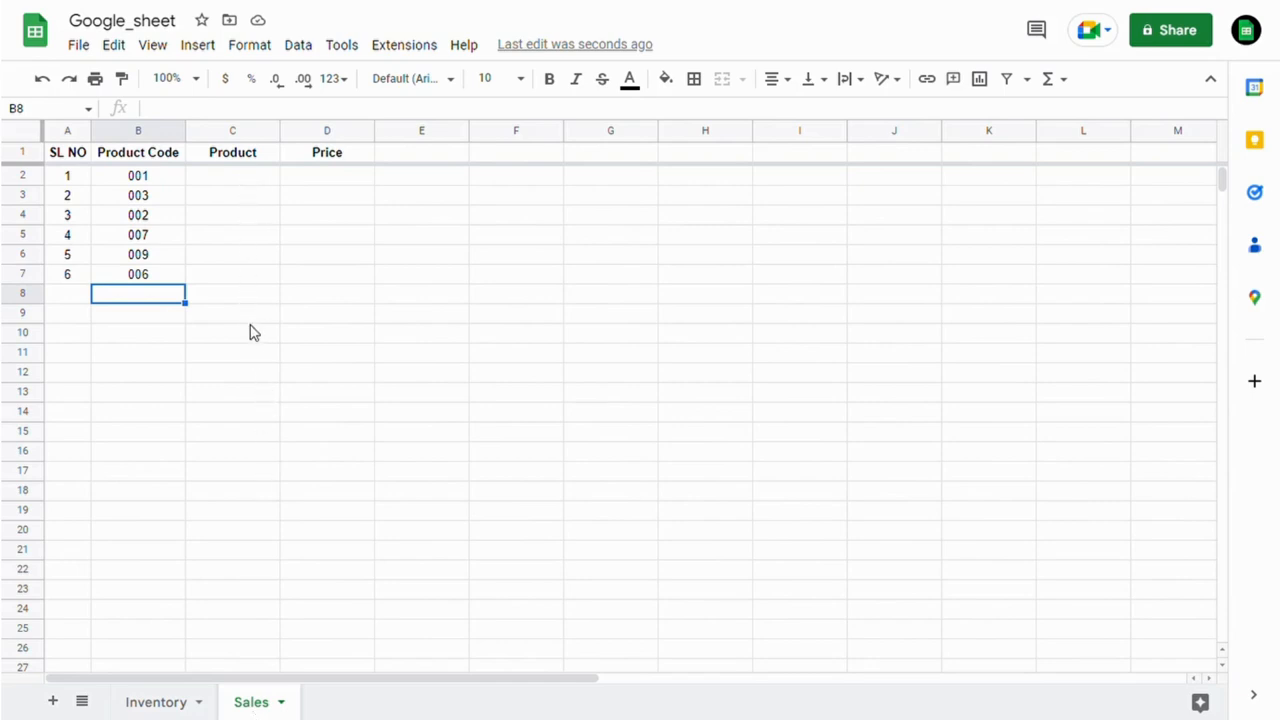
pyautogui.moveTo(337, 332)
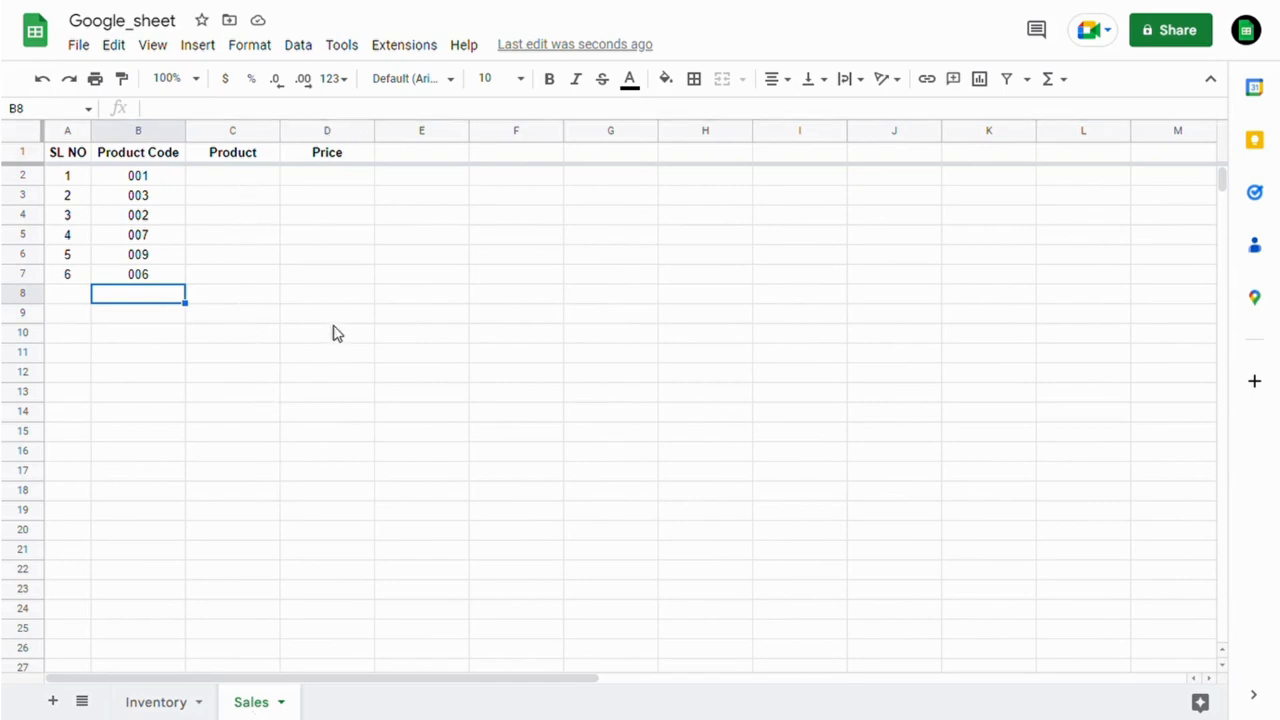
pyautogui.click(232, 175)
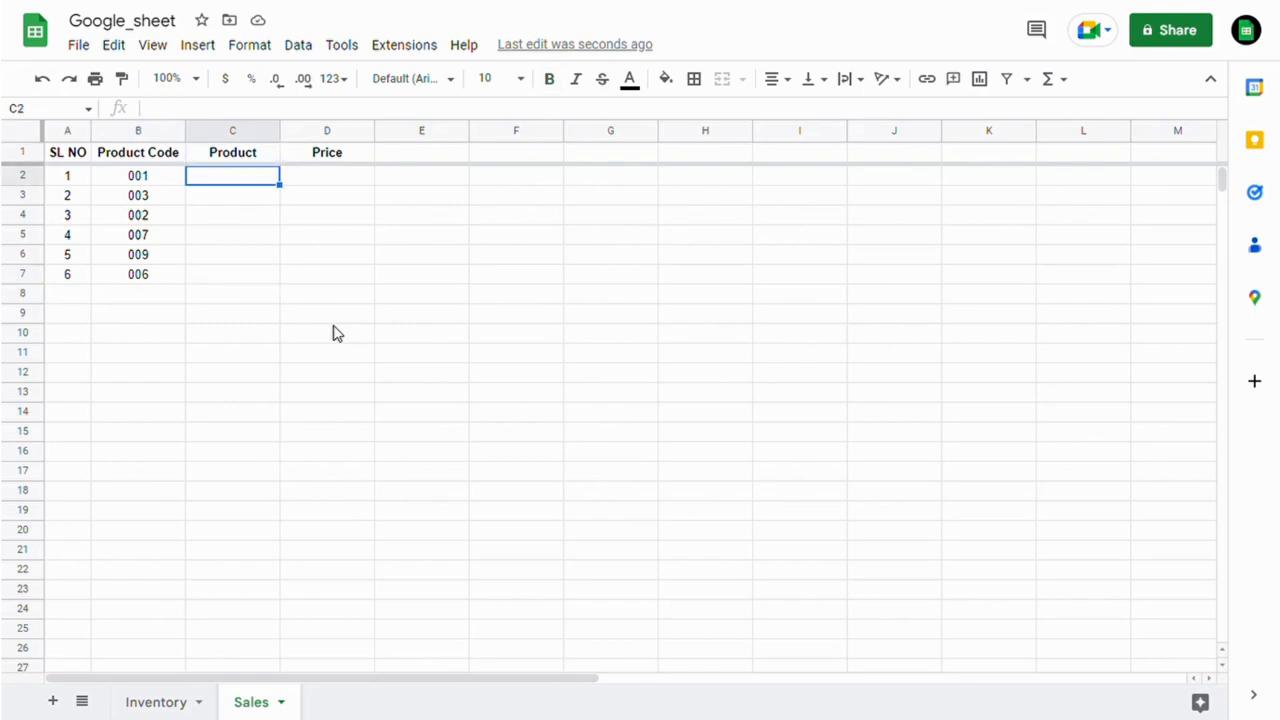
pyautogui.write('=')
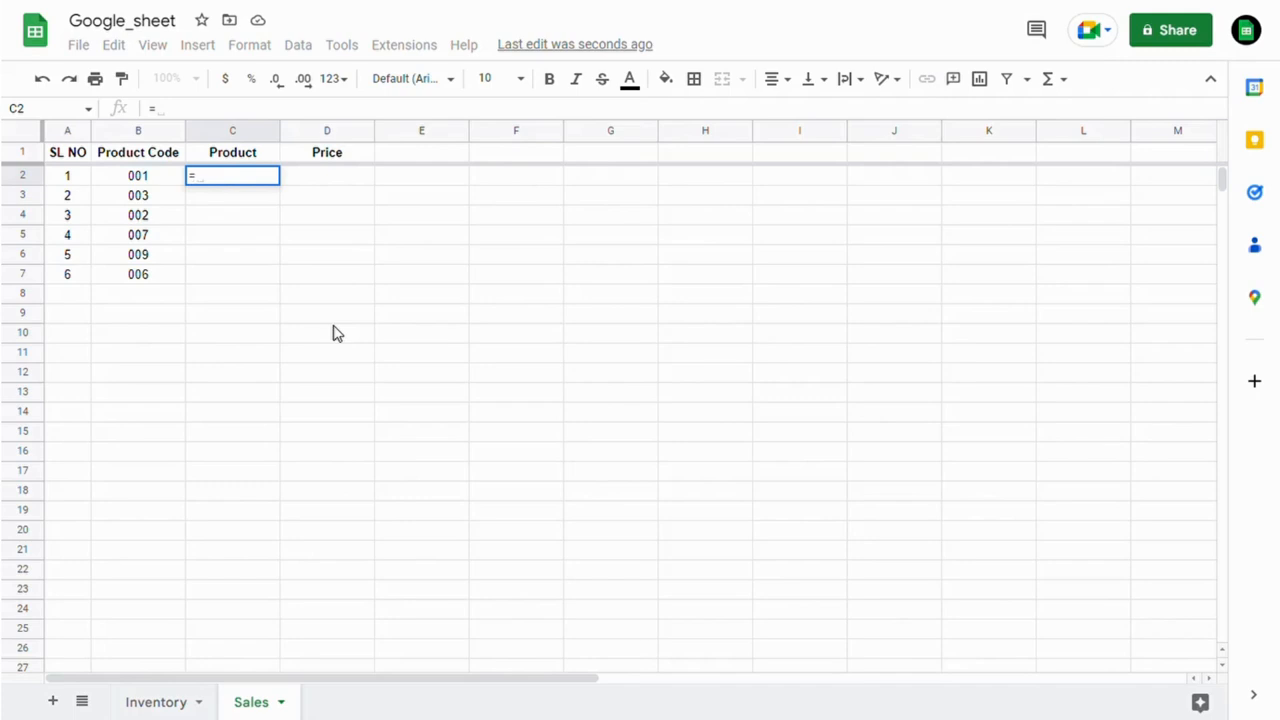
pyautogui.write('vlookup')
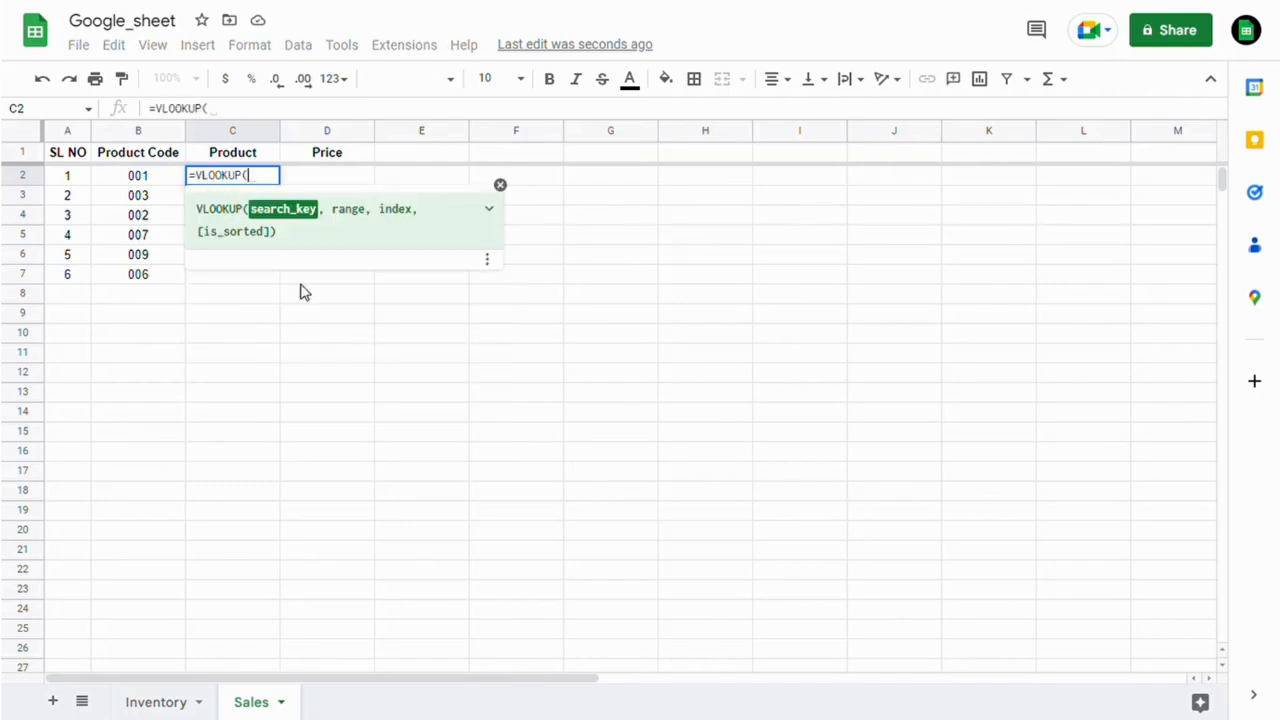
pyautogui.click(137, 175)
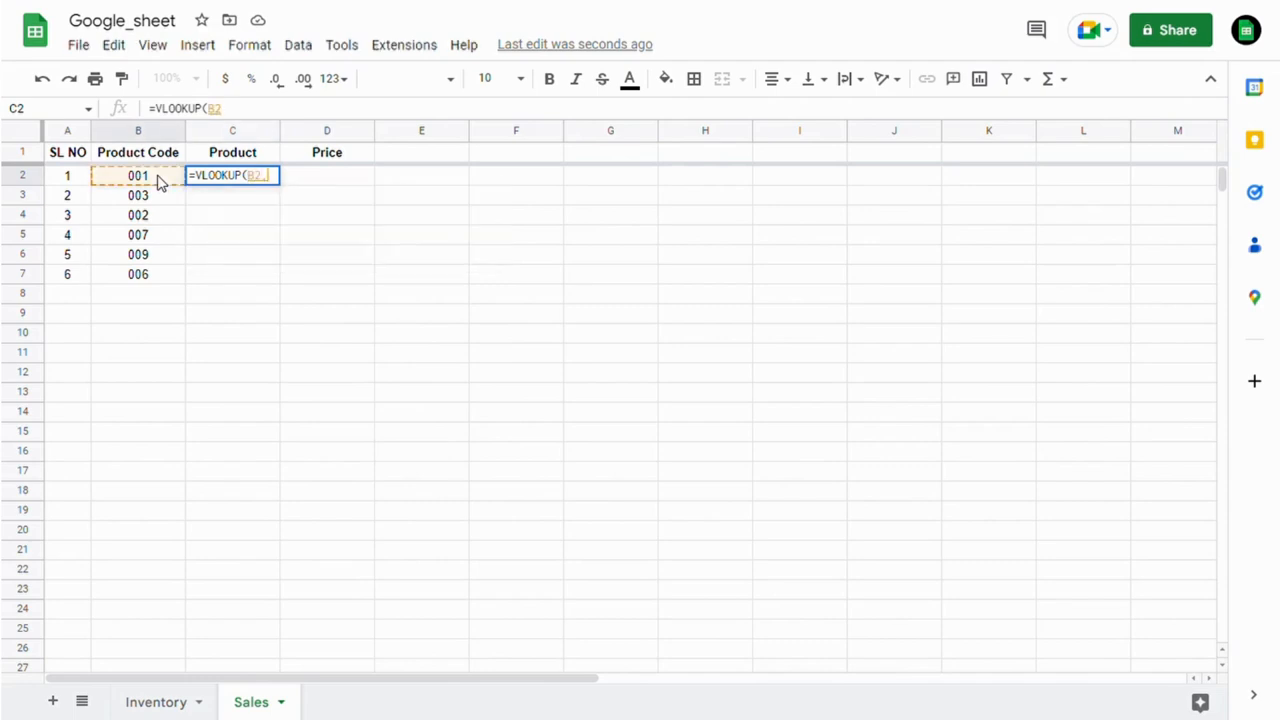
pyautogui.click(156, 701)
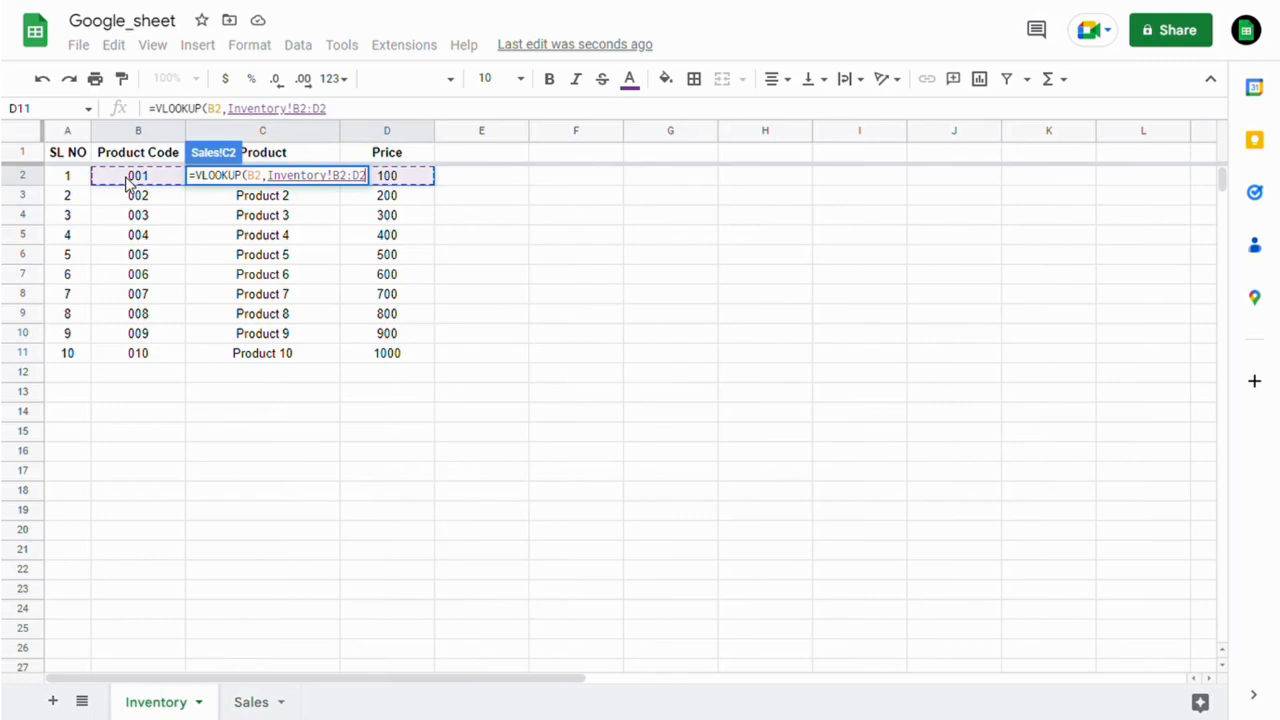
pyautogui.moveTo(386, 175); pyautogui.dragTo(386, 353)
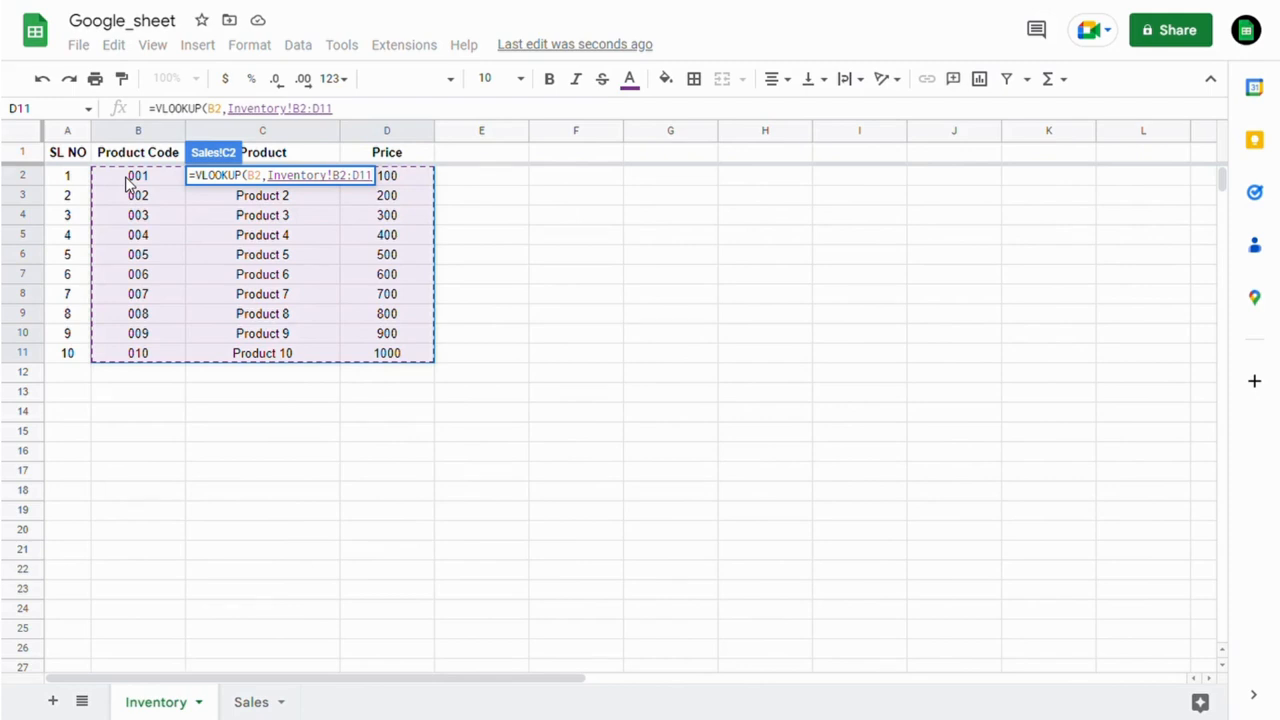
# Step: Complete the C2 formula with absolute range, return column 2 and FALSE exact match
pyautogui.press('f4')
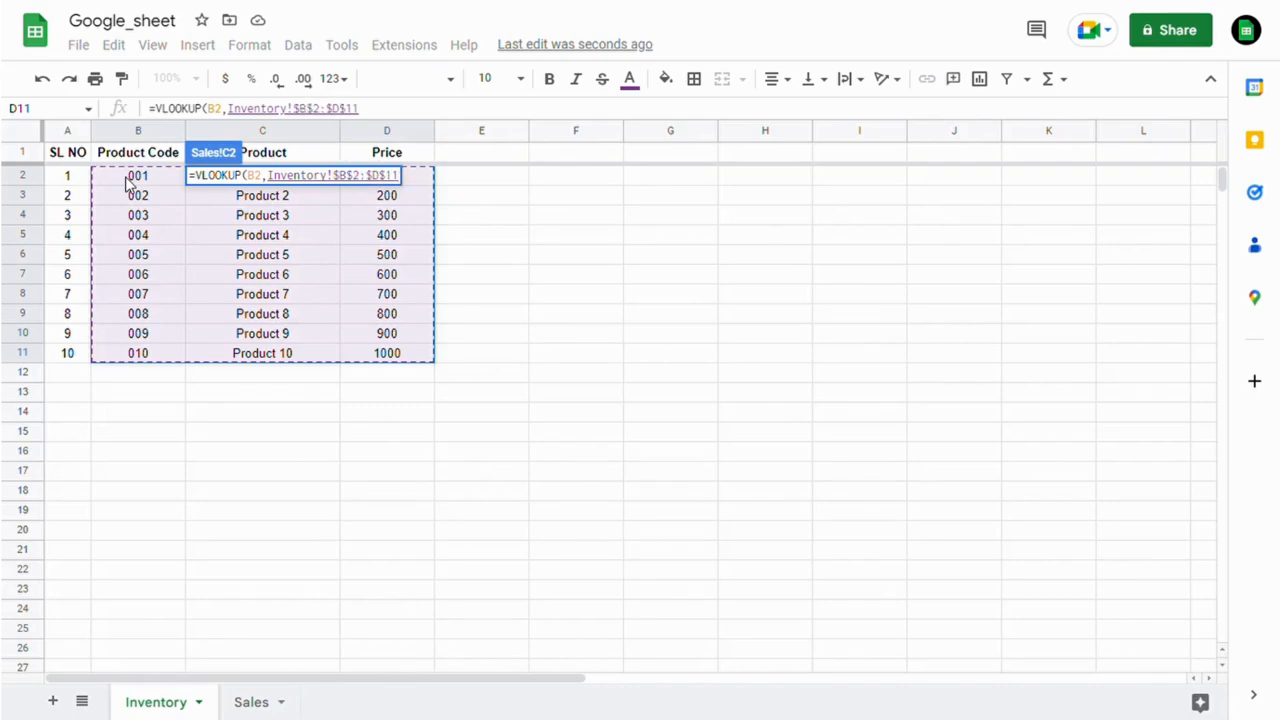
pyautogui.write(',')
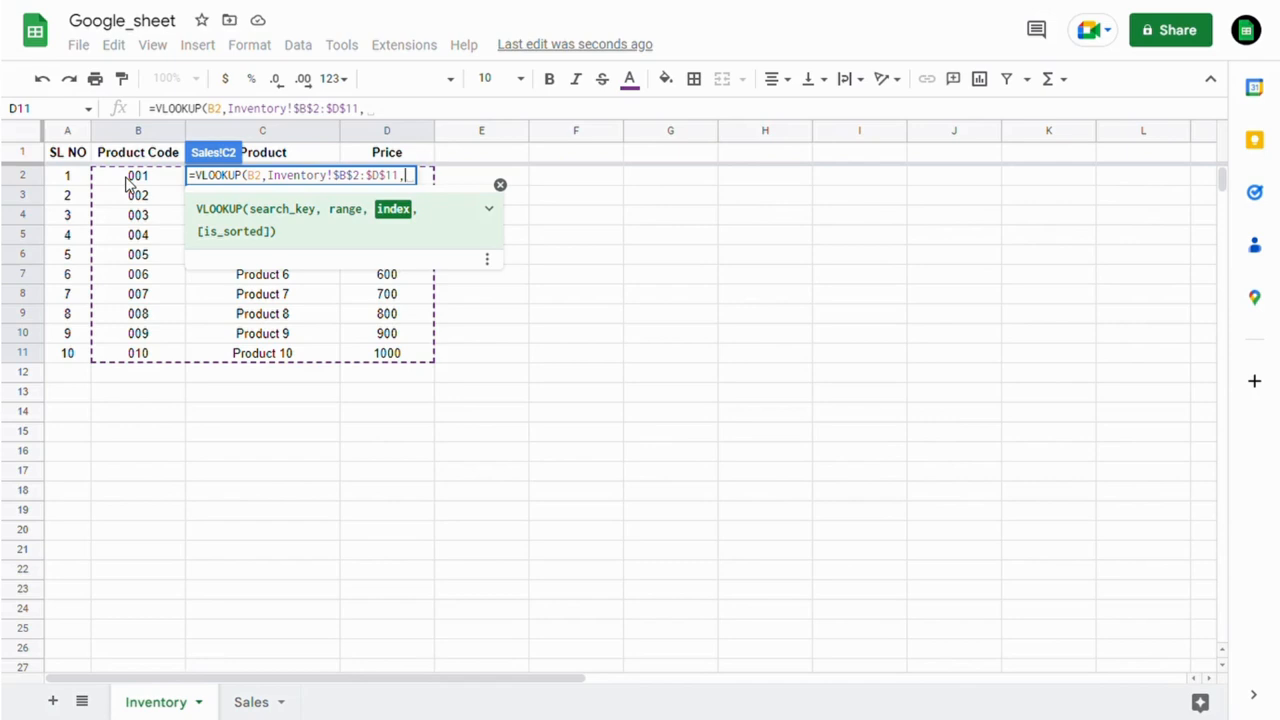
pyautogui.write('2')
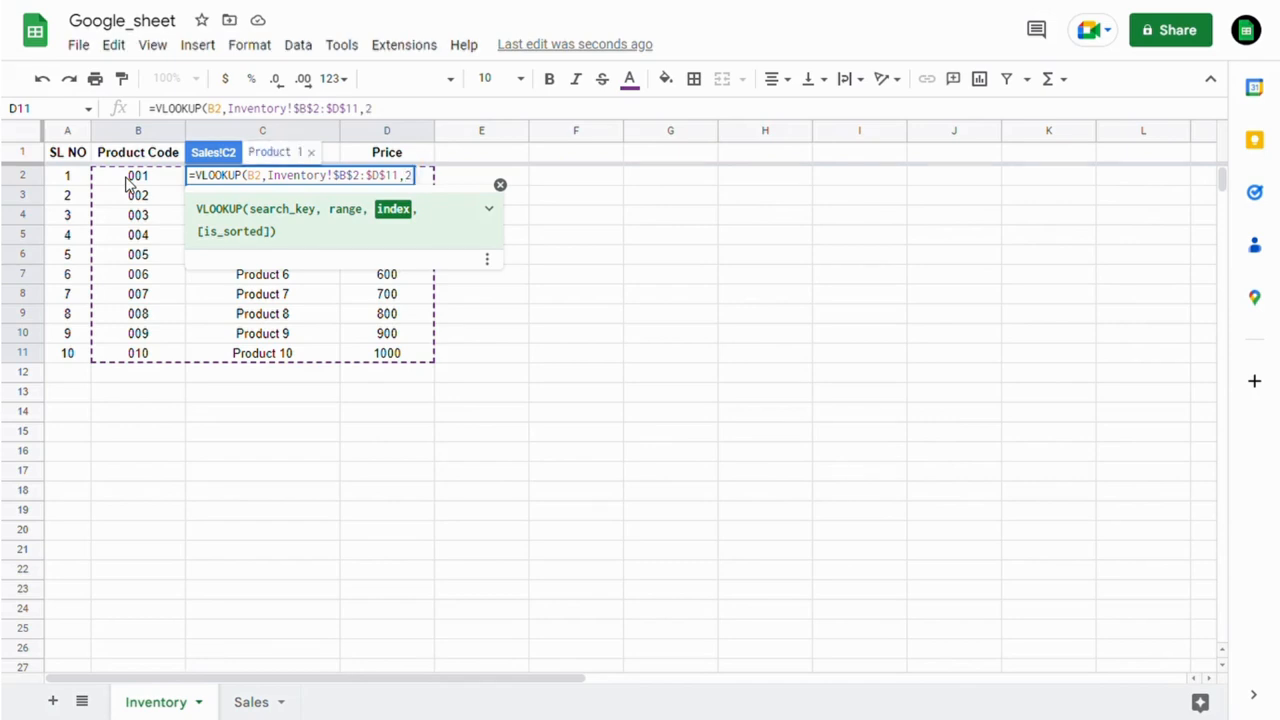
pyautogui.write(',')
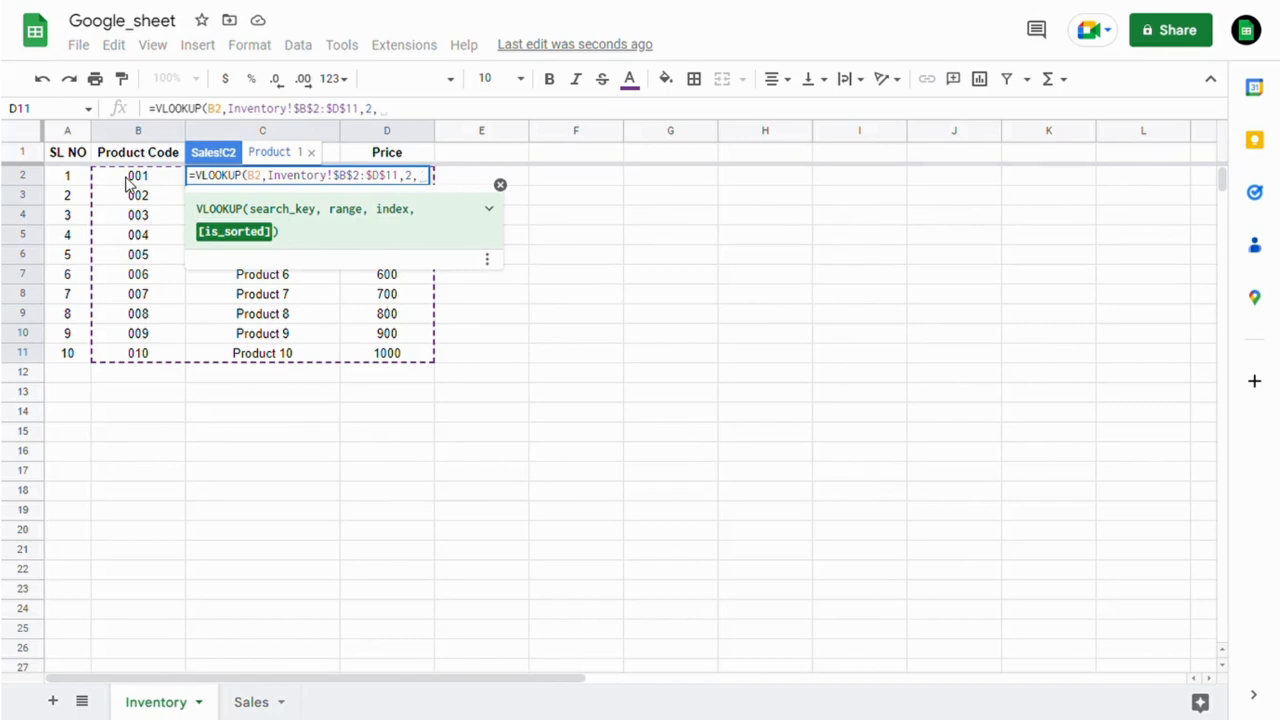
pyautogui.write('f')
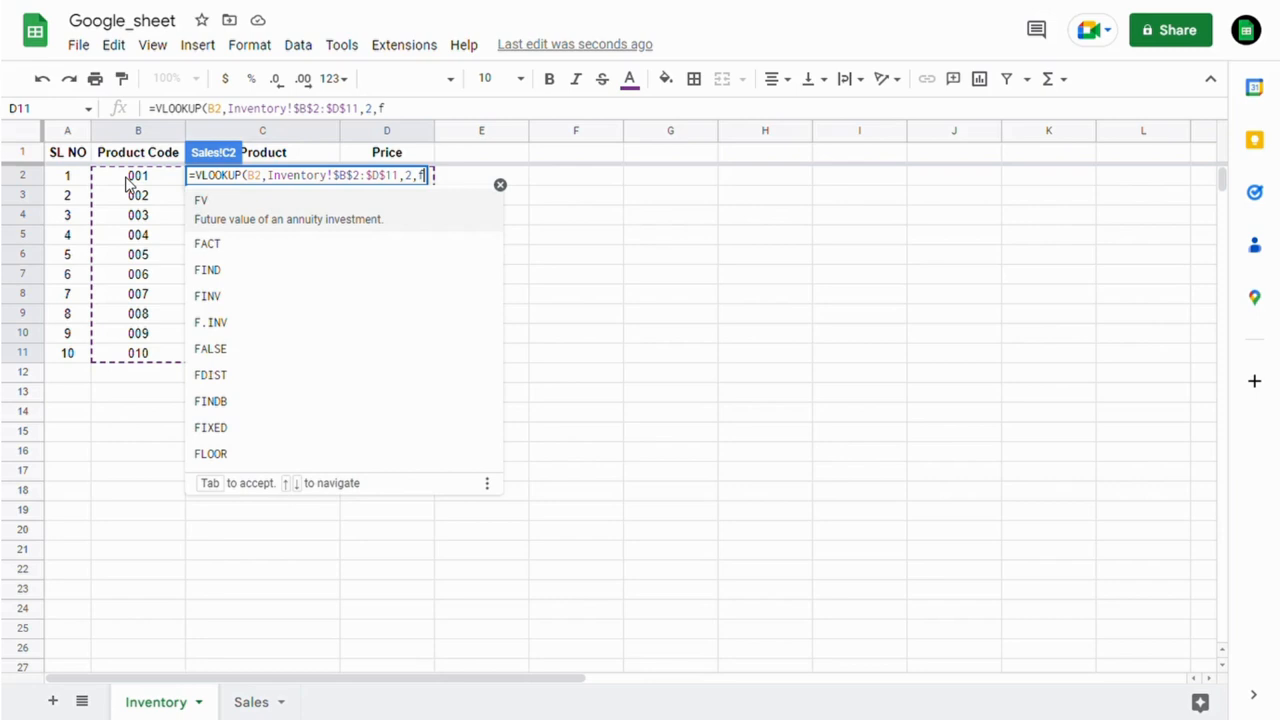
pyautogui.write('alse)')
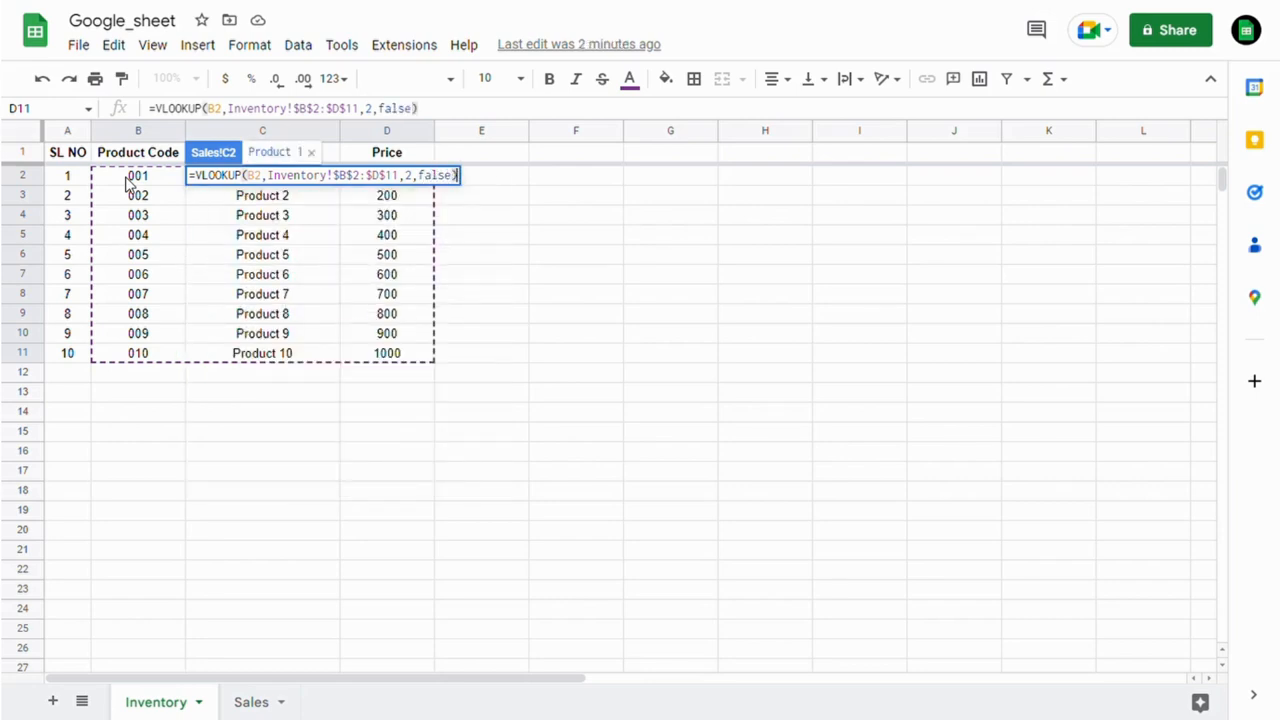
pyautogui.click(251, 701)
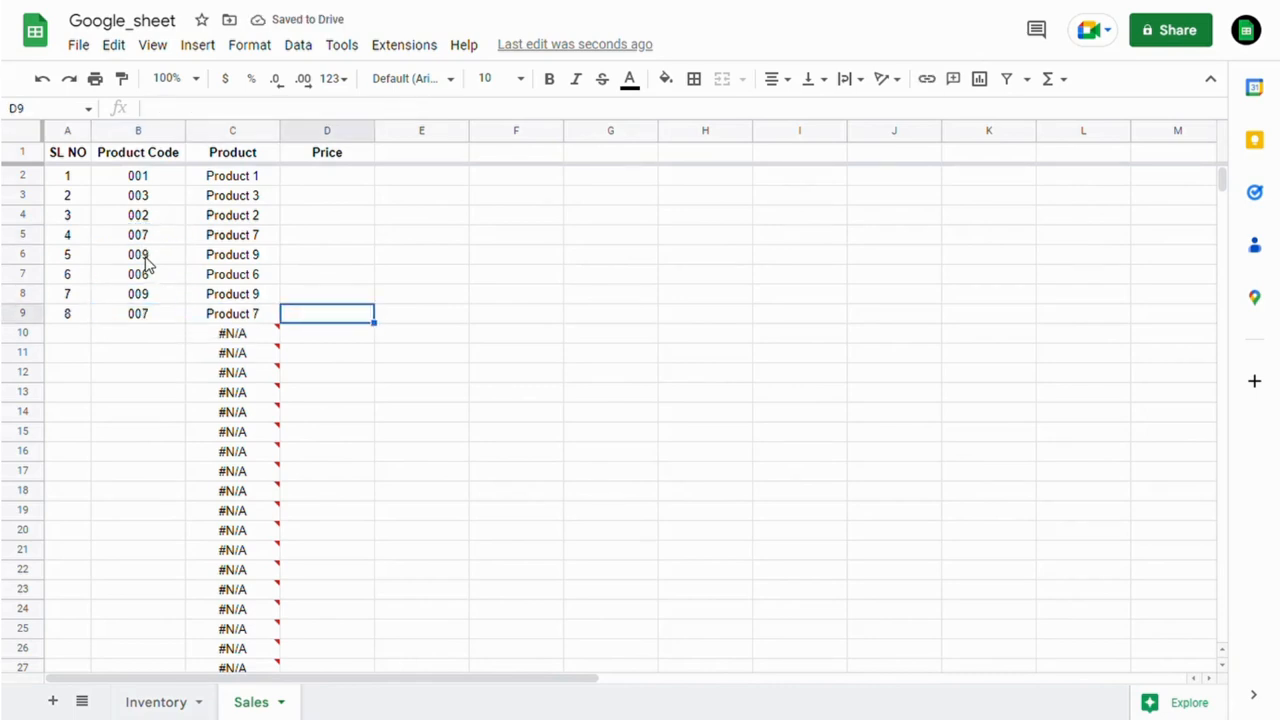
pyautogui.click(327, 175)
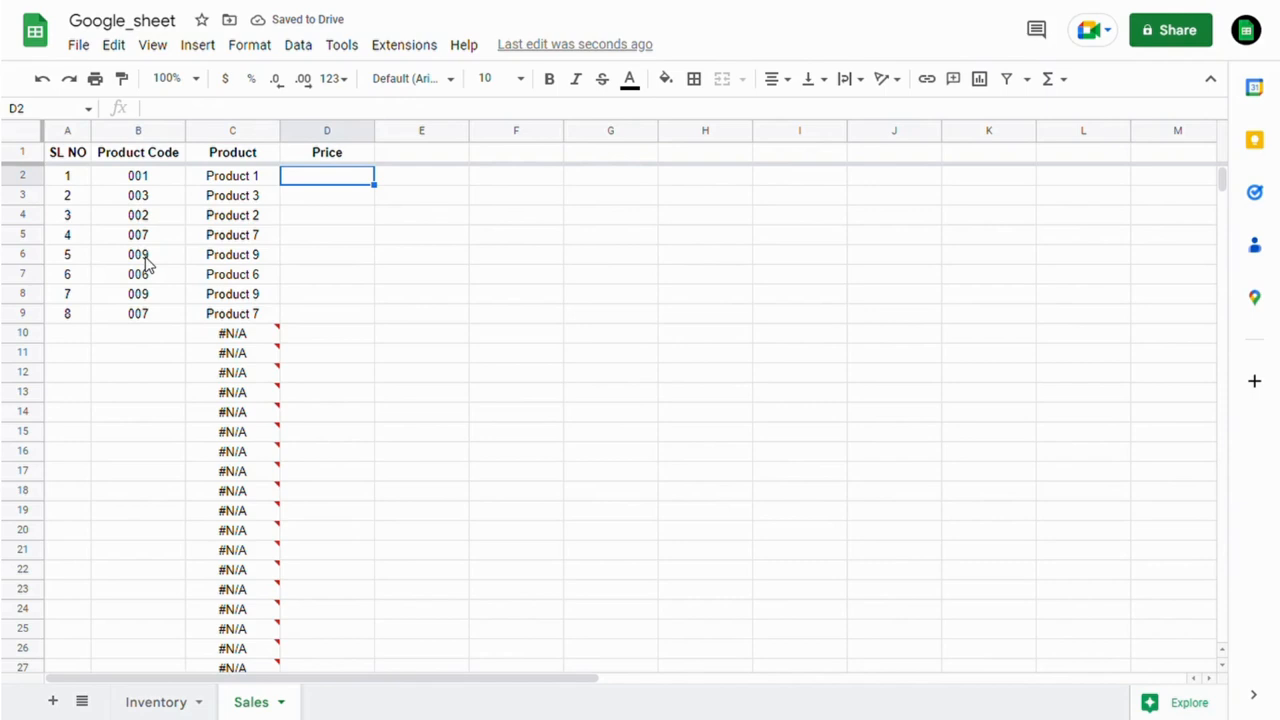
# Step: In D2, begin a VLOOKUP using key B2 and absolute range Inventory!$B$2:$D$11
pyautogui.write('=')
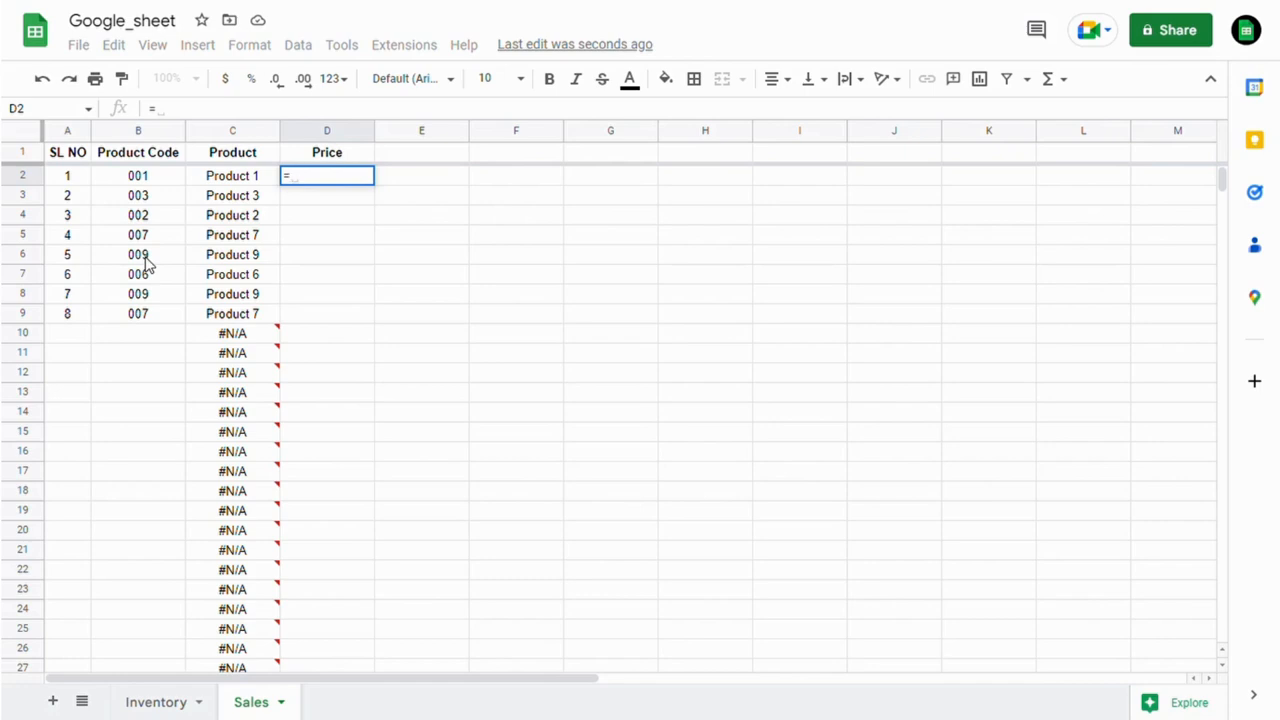
pyautogui.write('vl')
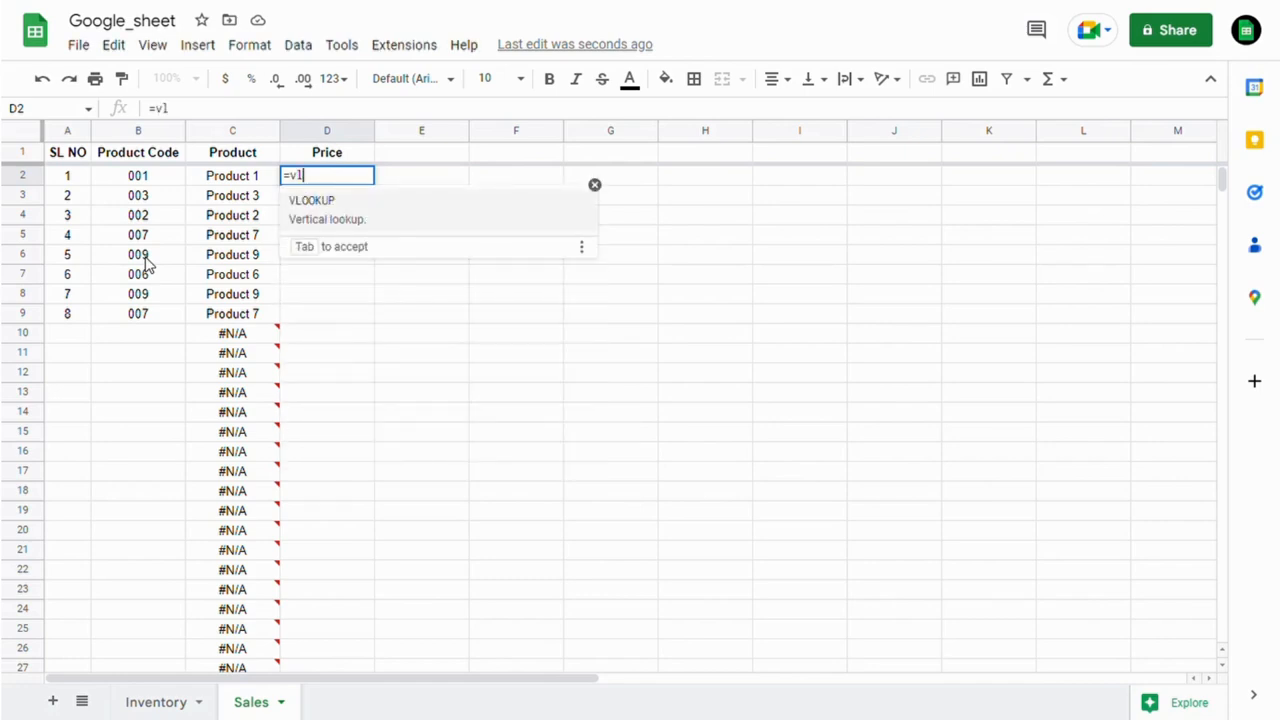
pyautogui.press('Tab')
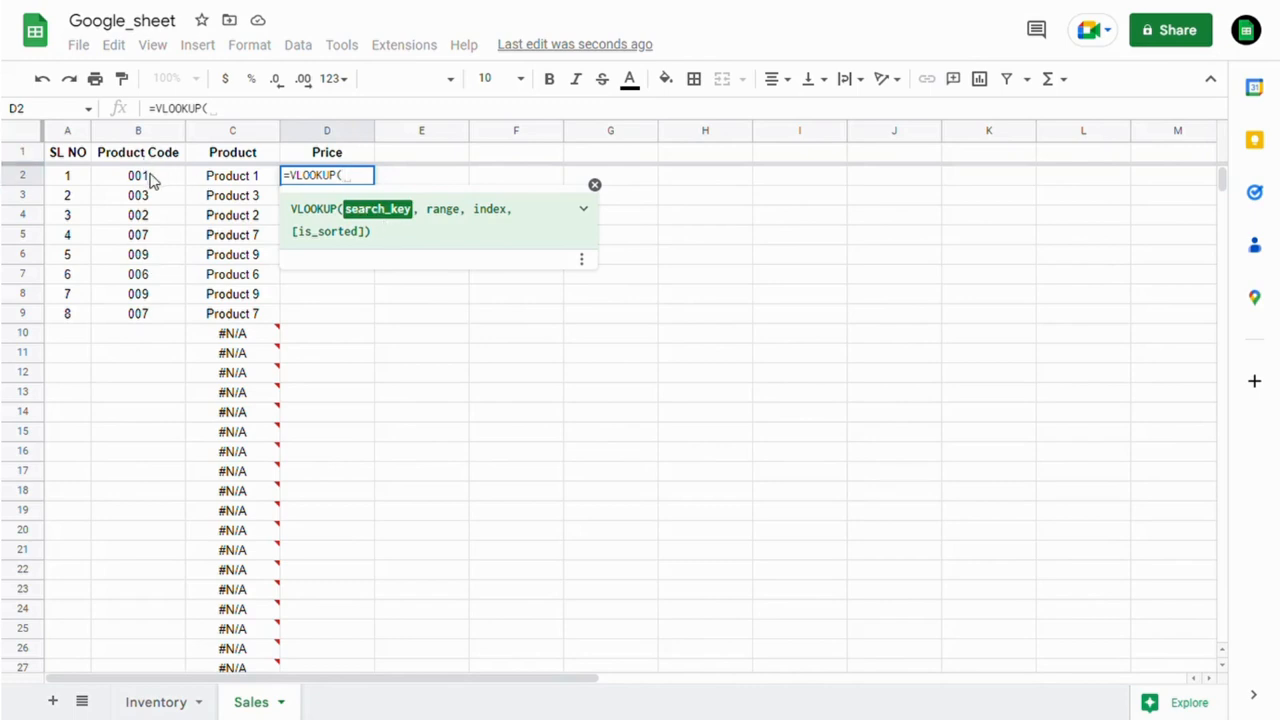
pyautogui.click(138, 175)
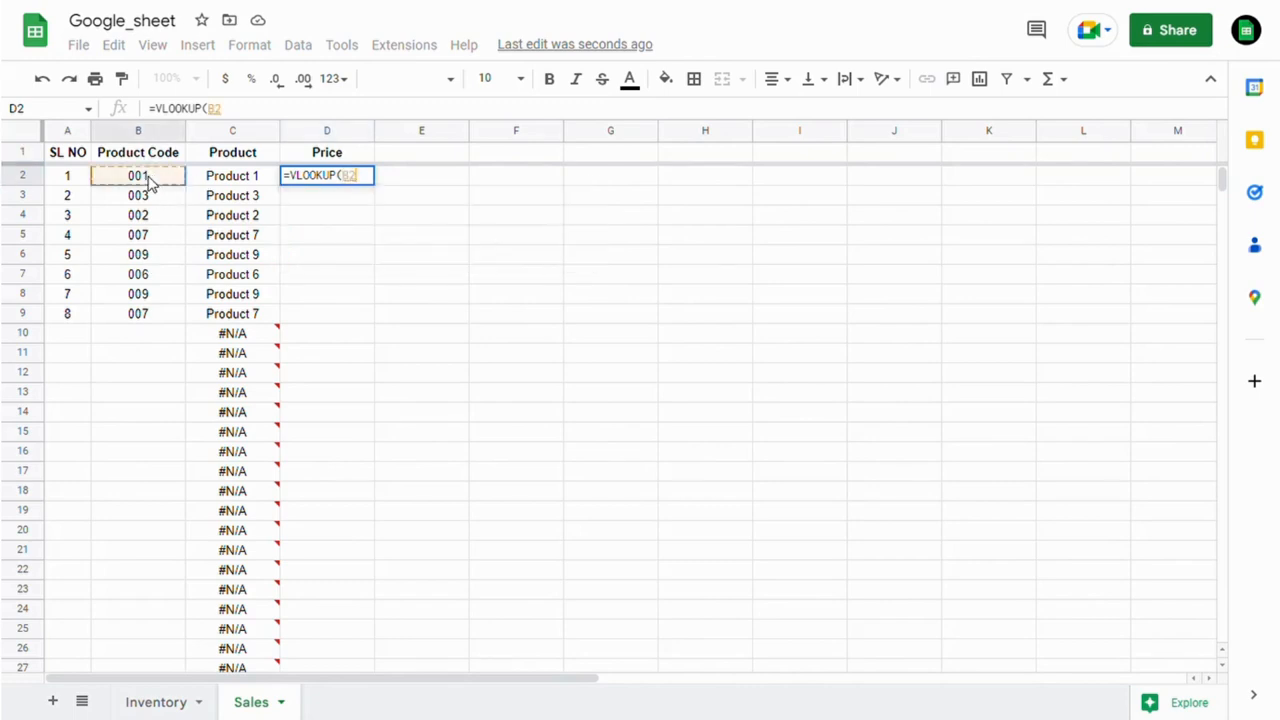
pyautogui.write(',Inventory!B2:D11')
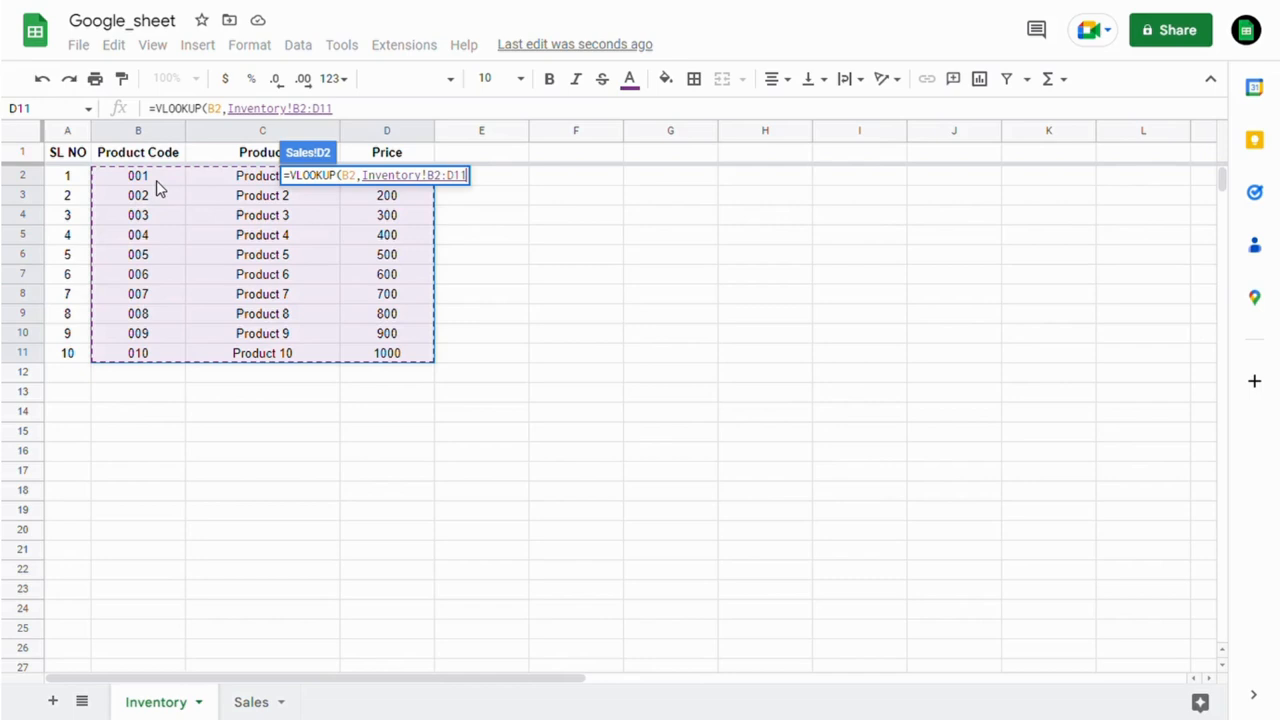
pyautogui.press('f4')
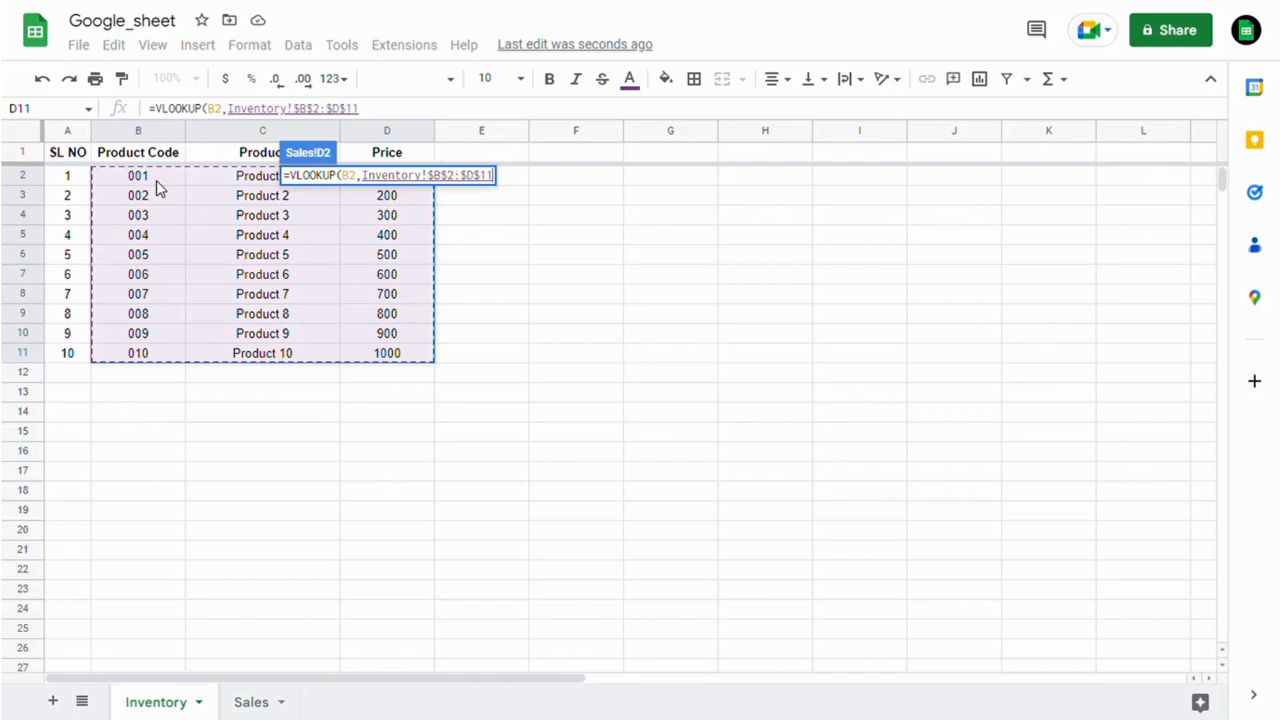
# Step: Complete the D2 formula with return column 3 and FALSE exact match
pyautogui.write(',')
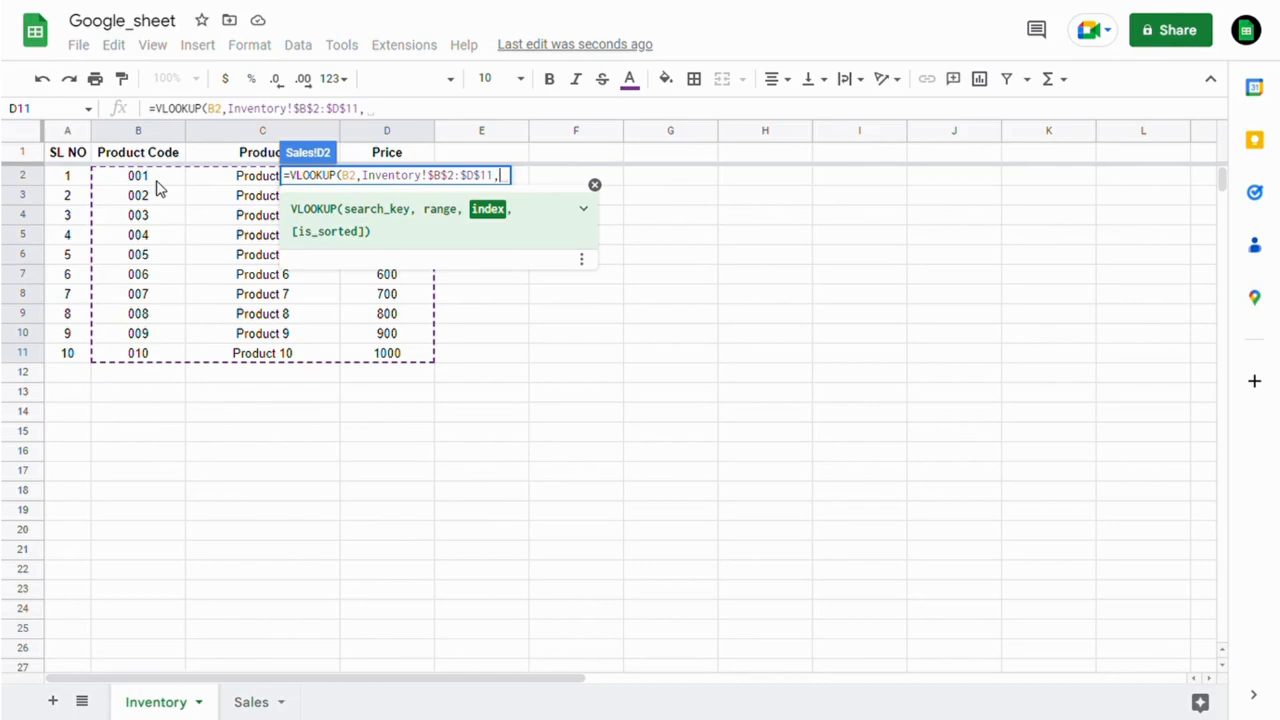
pyautogui.write('3,')
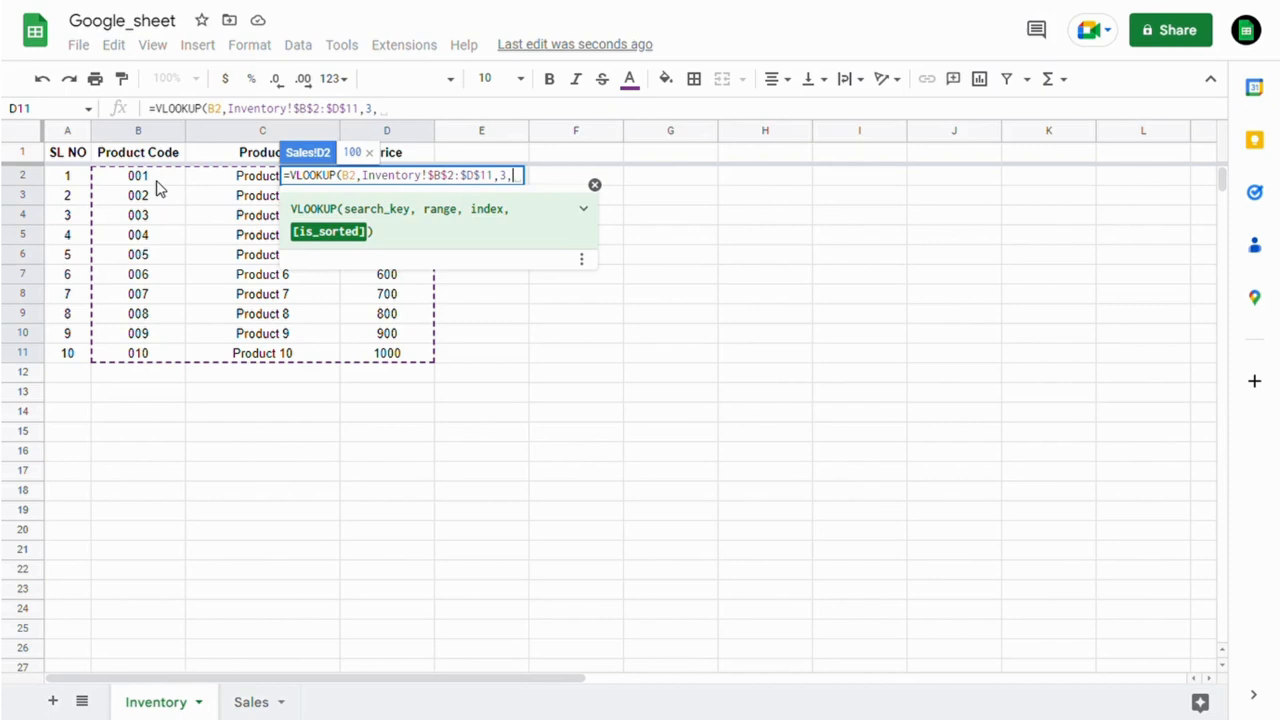
pyautogui.write('0')
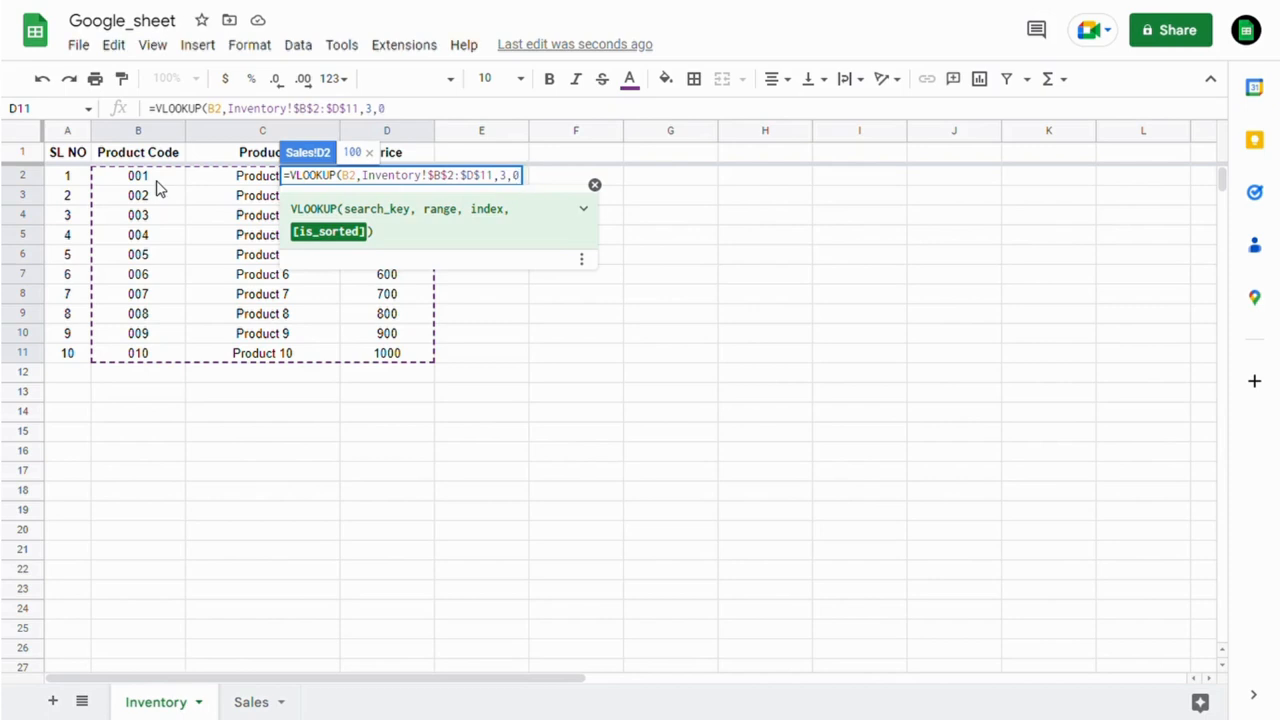
pyautogui.write('f')
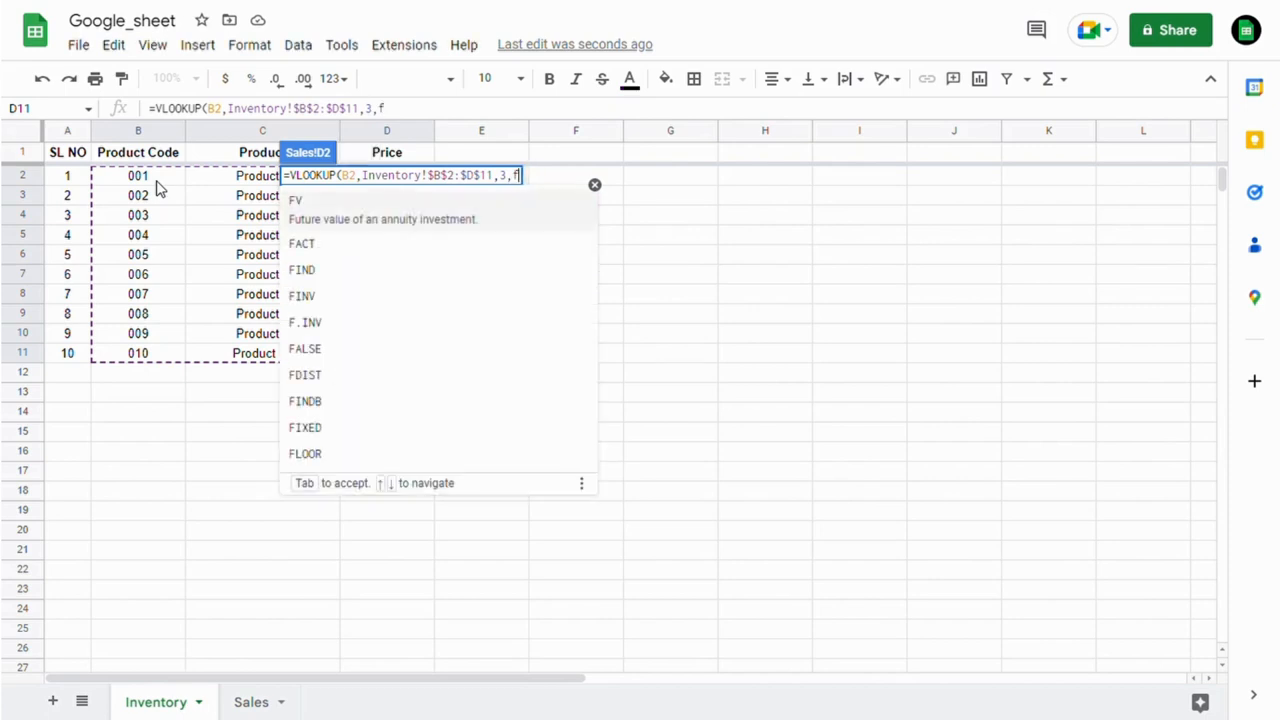
pyautogui.write('alse)')
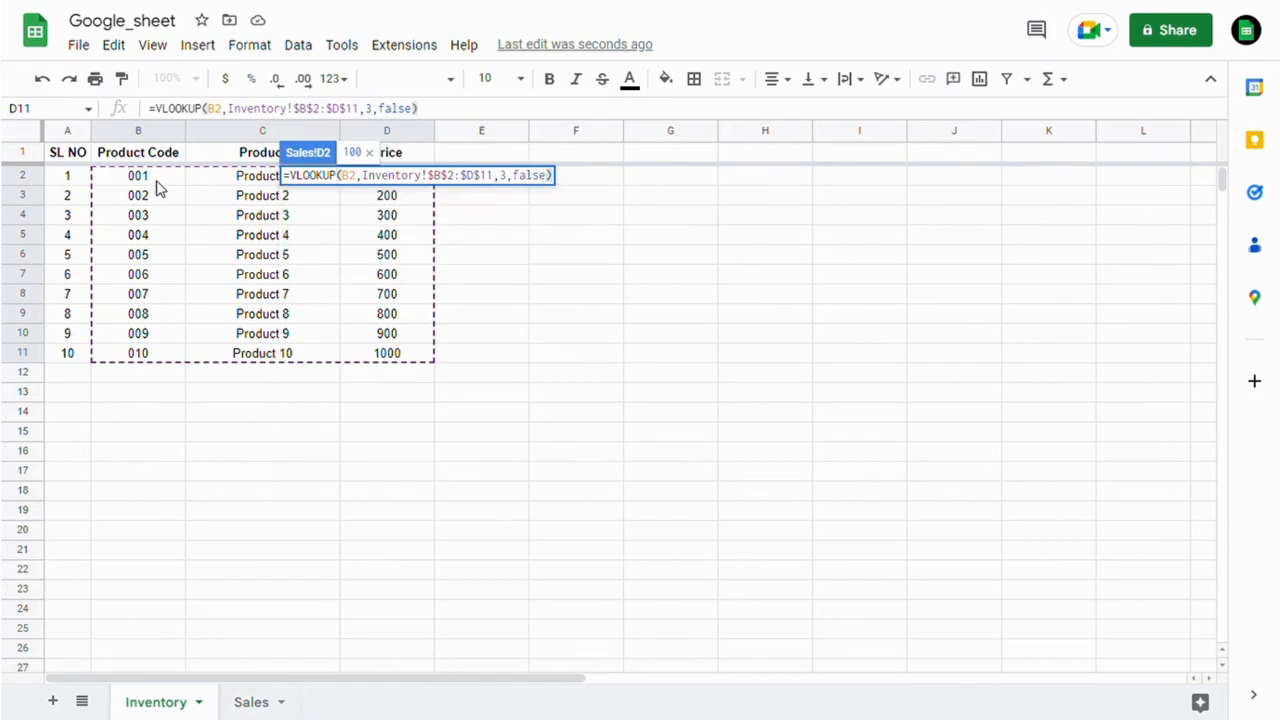
pyautogui.click(251, 701)
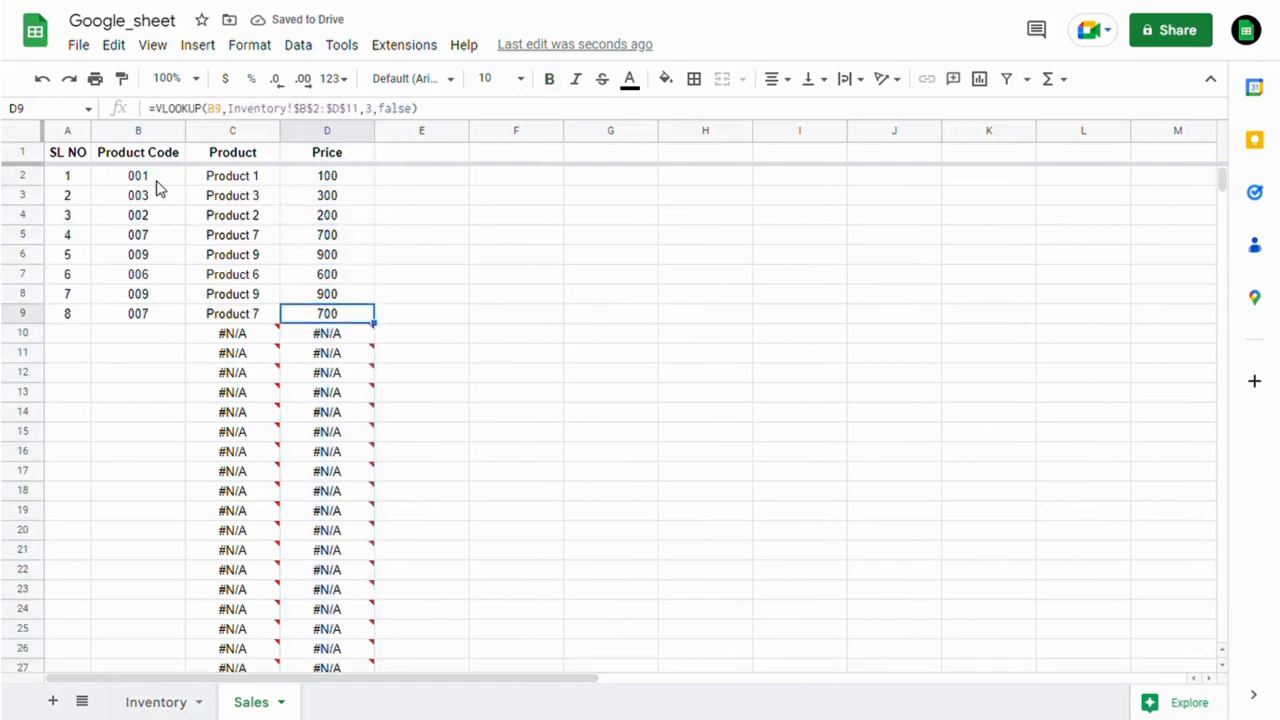
# Step: Check row 11's code, Price and Product cells for the new auto-filled sale
pyautogui.click(138, 332)
pyautogui.write('006')
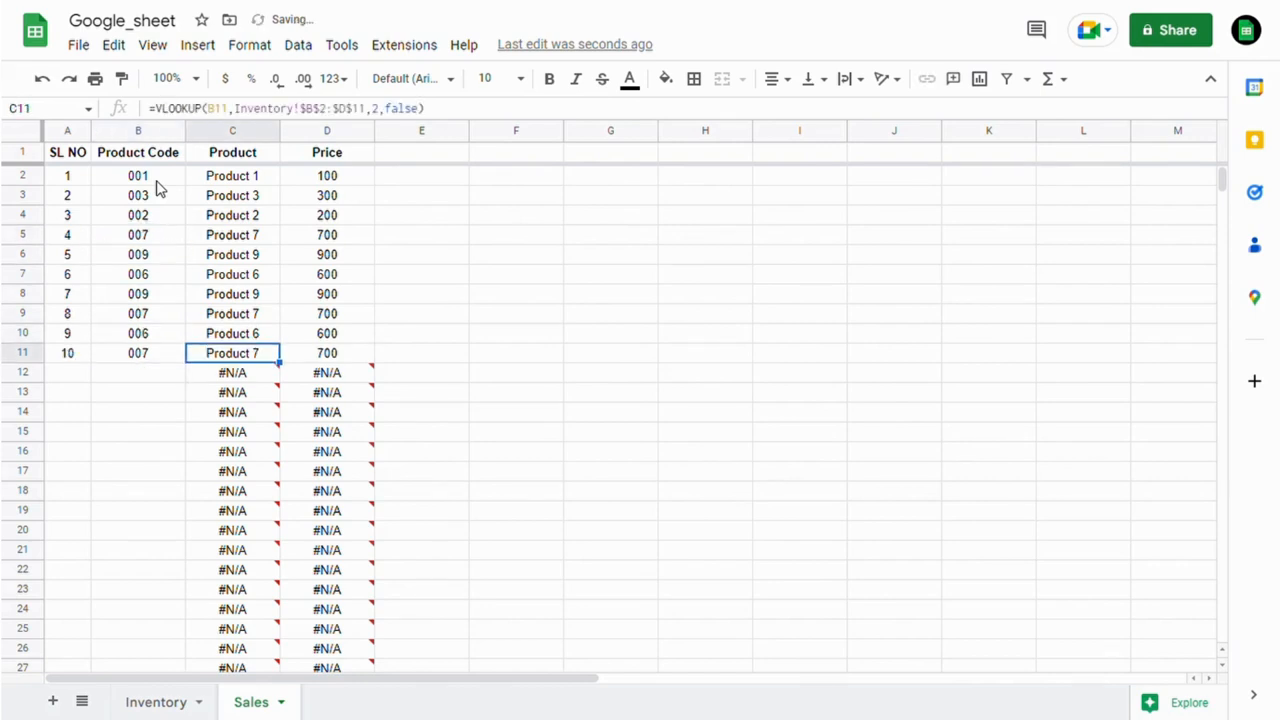
pyautogui.click(327, 353)
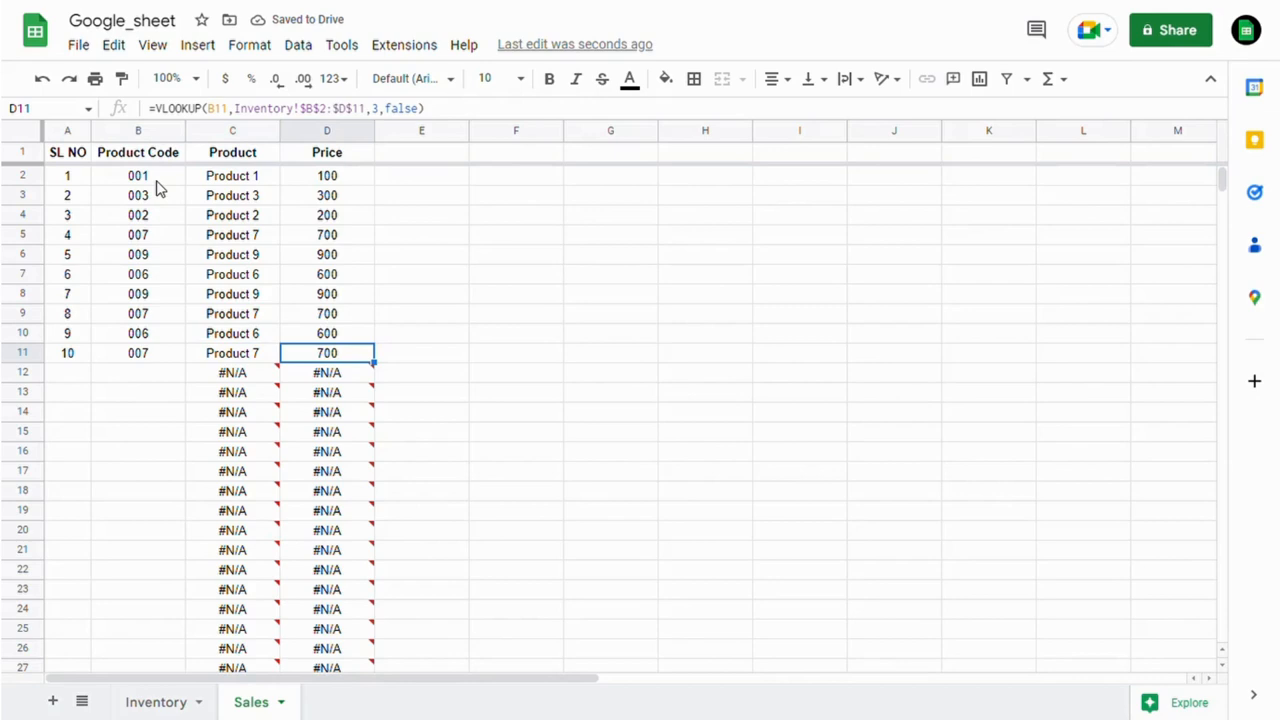
pyautogui.click(138, 353)
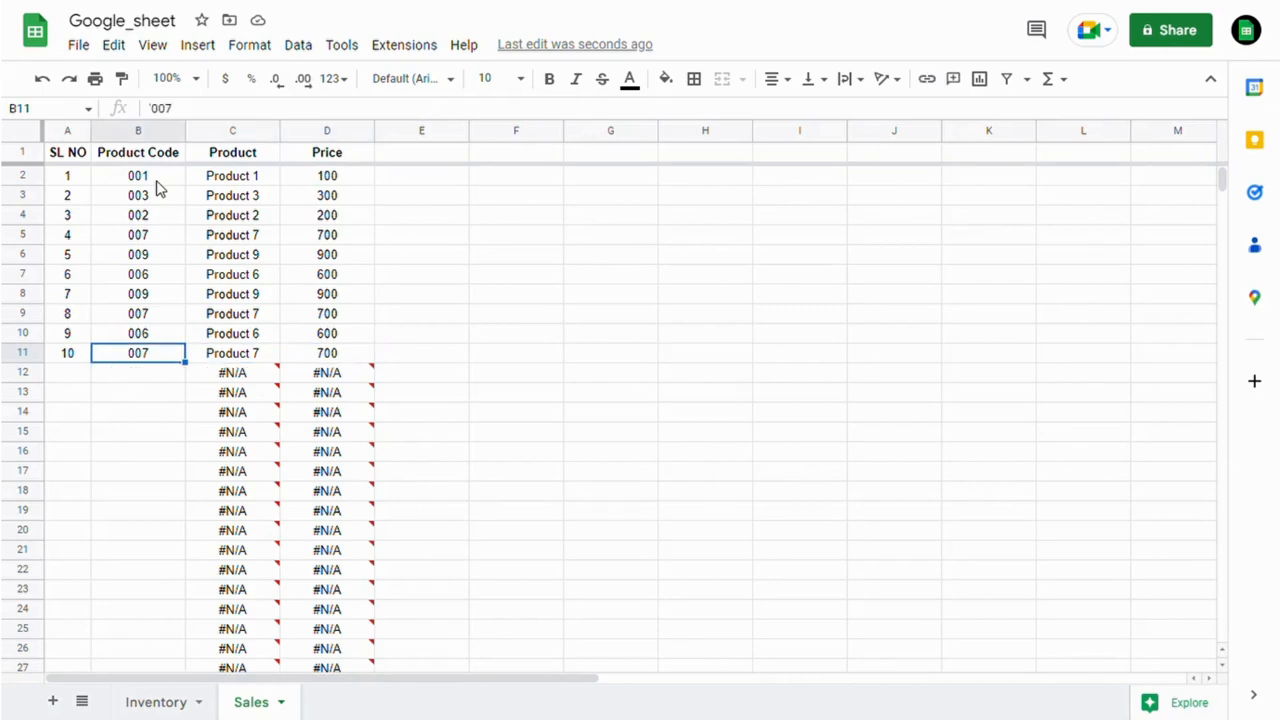
pyautogui.click(232, 353)
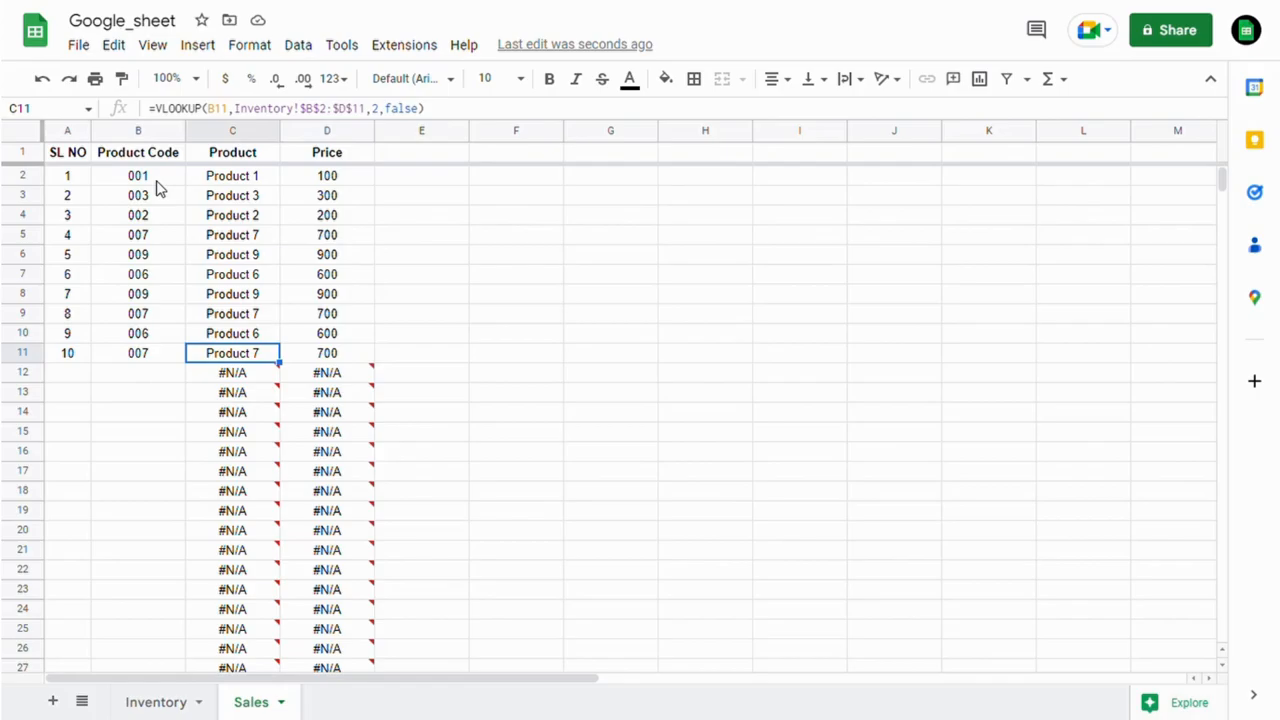